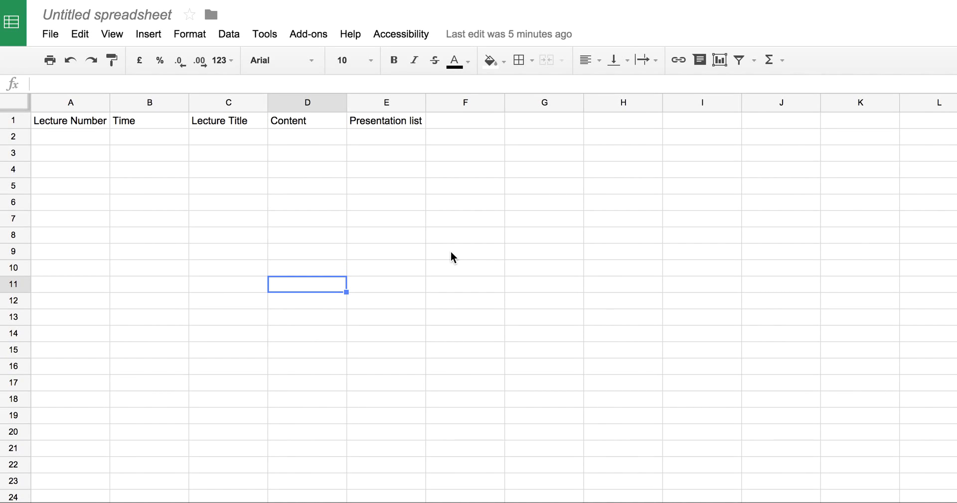
pyautogui.moveTo(376, 137)
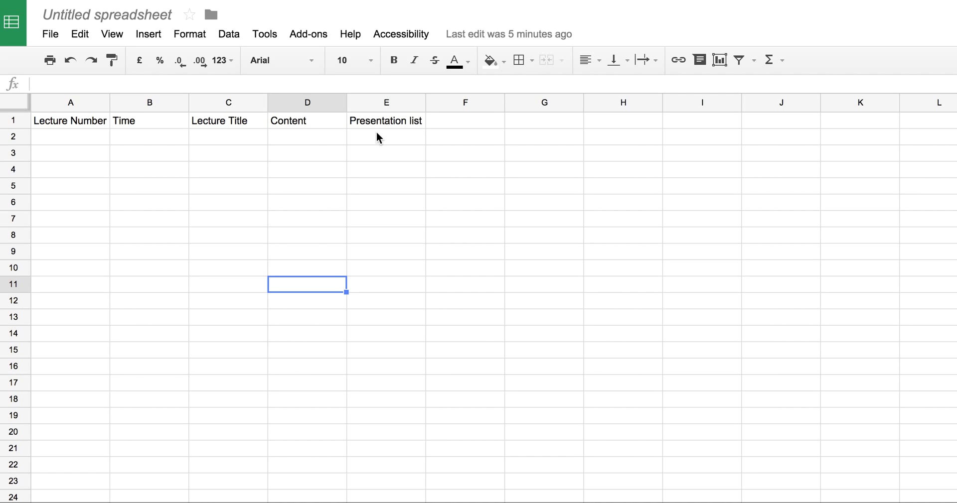
pyautogui.moveTo(180, 106)
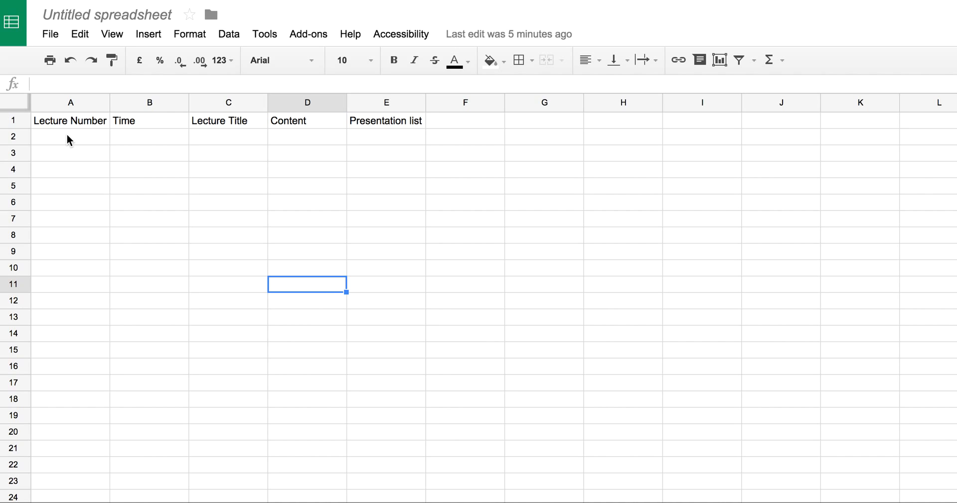
pyautogui.moveTo(160, 141)
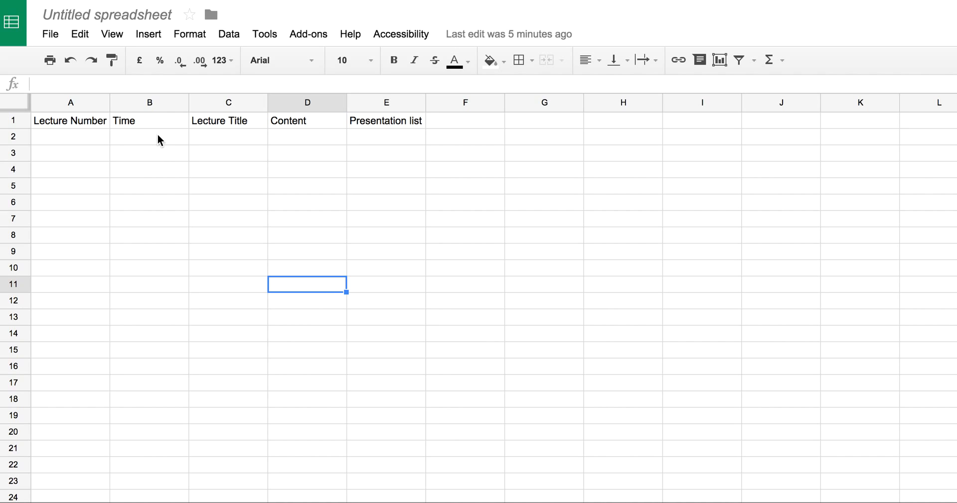
pyautogui.moveTo(299, 140)
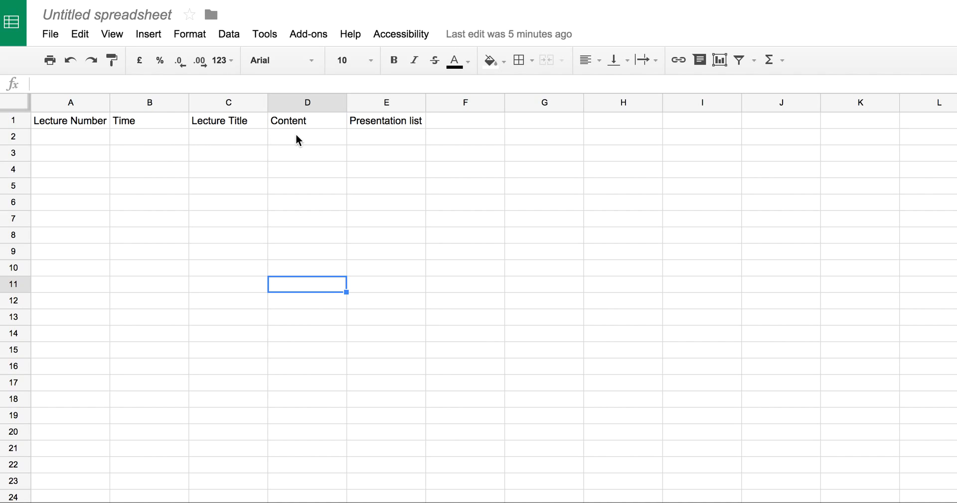
# Type 'o Lecture 1', 'o Lecture 2' and 'o Lecture 3' on separate lines in cell E2.
pyautogui.click(386, 136)
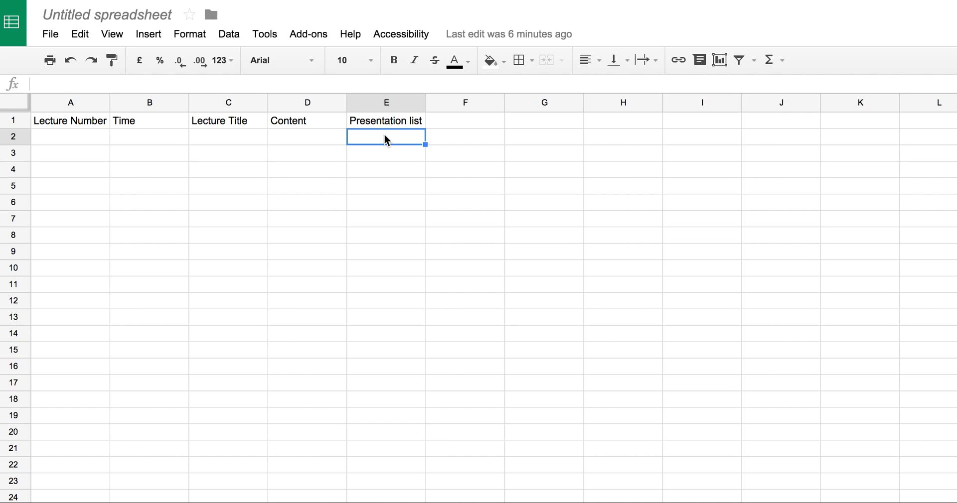
pyautogui.moveTo(521, 169)
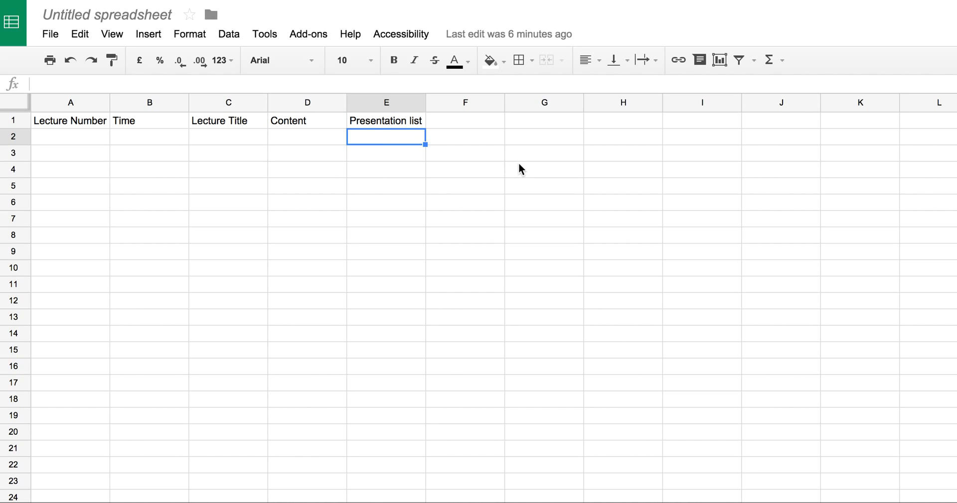
pyautogui.write('o')
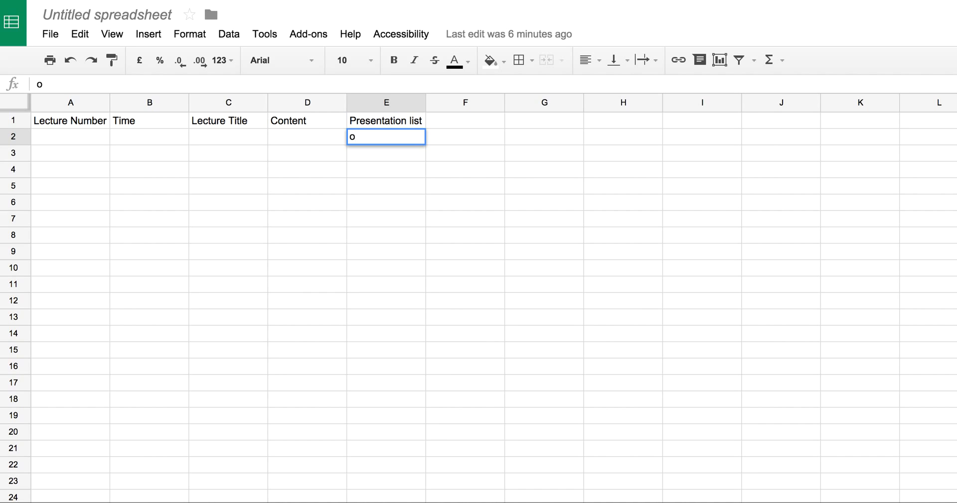
pyautogui.write('L')
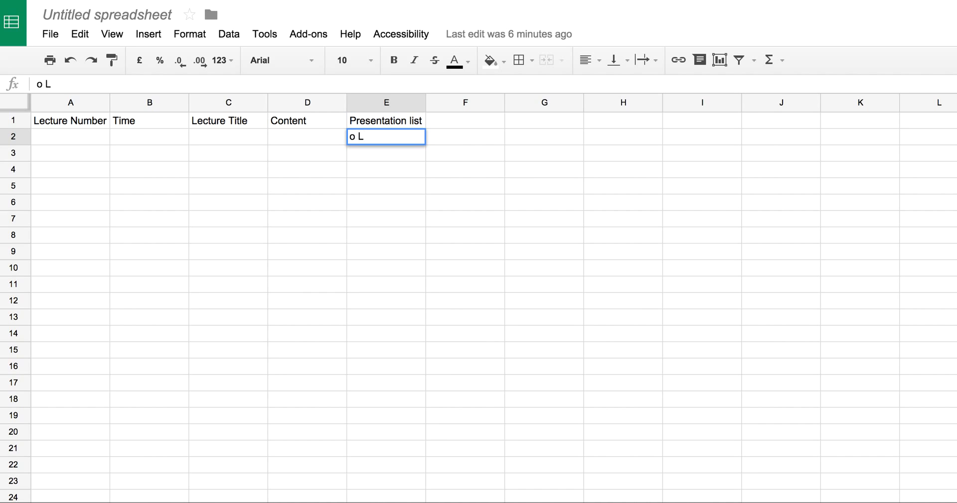
pyautogui.write('ecture')
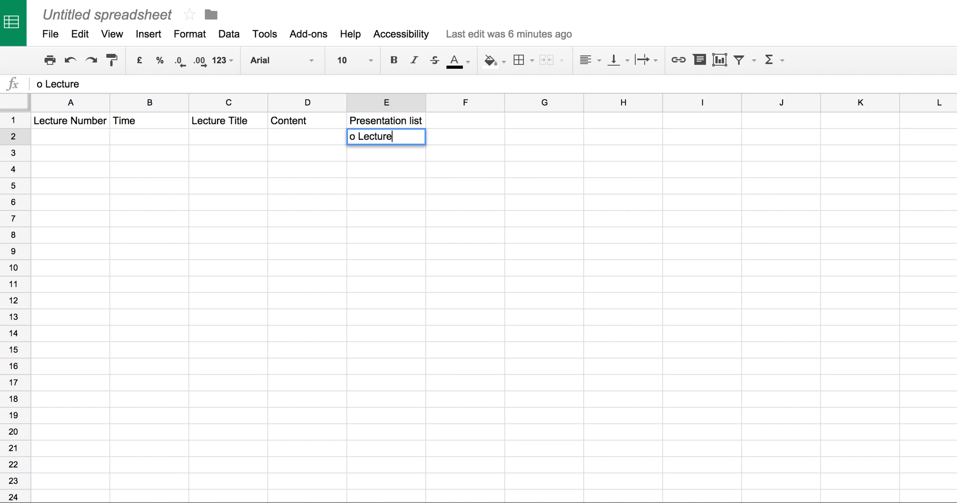
pyautogui.write('1')
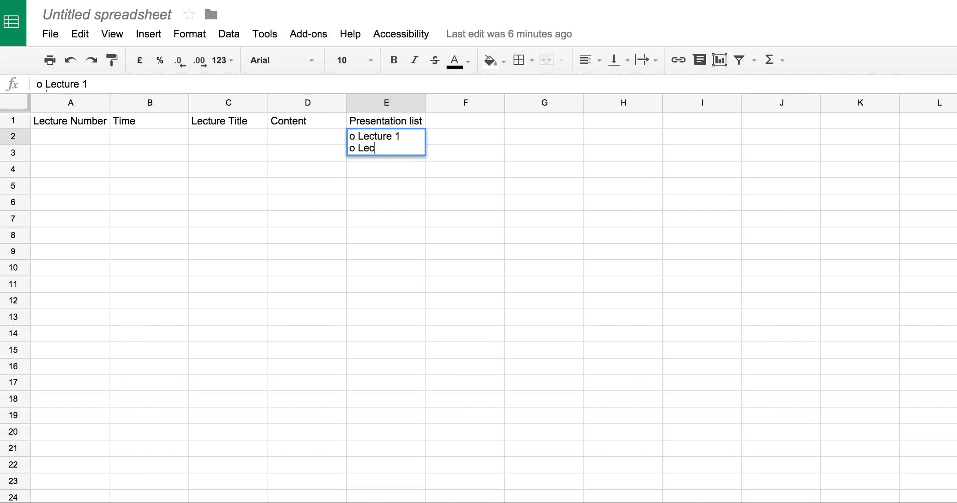
pyautogui.write('ture 2')
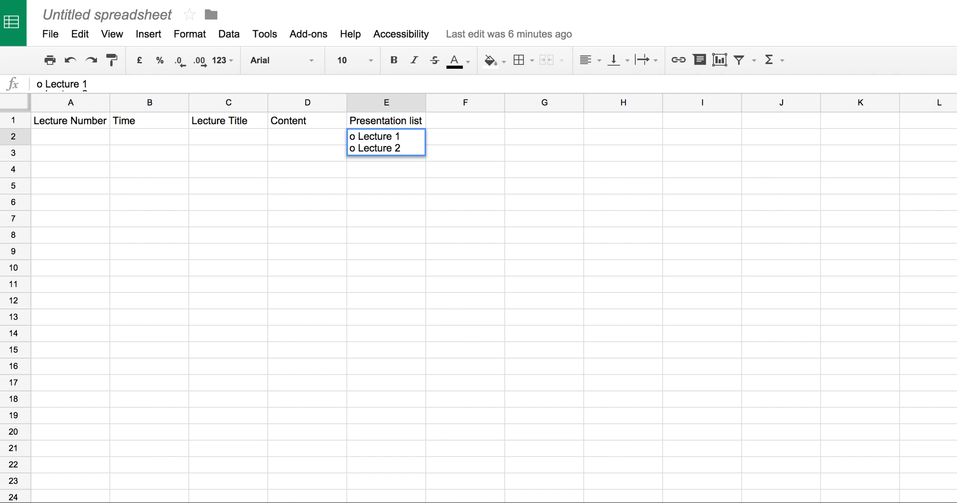
pyautogui.press('enter')
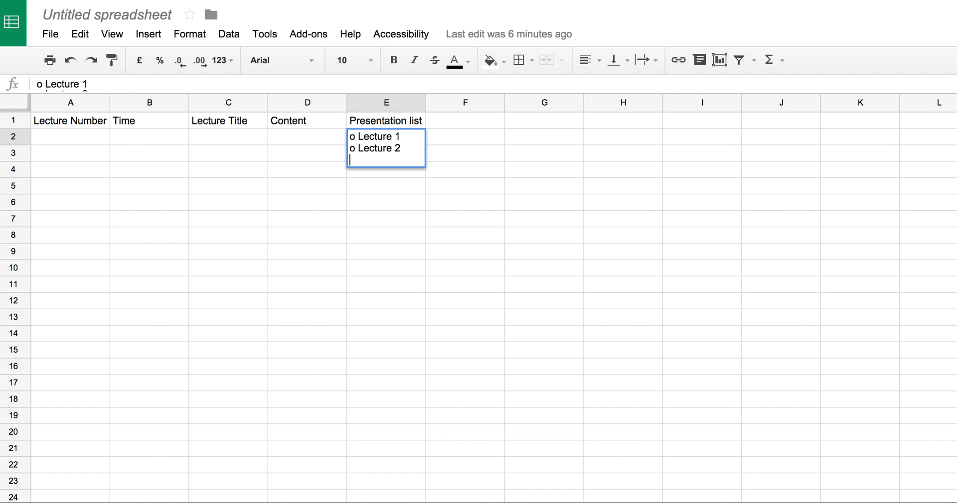
pyautogui.write('o')
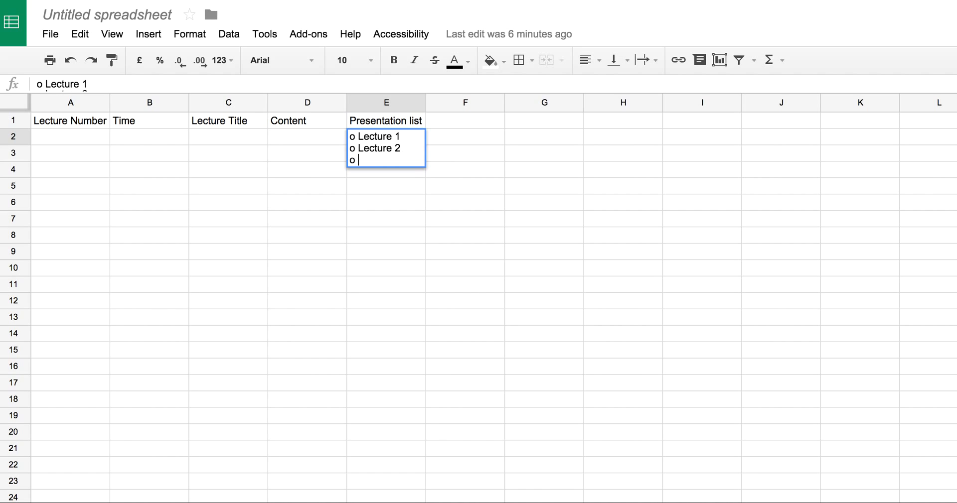
pyautogui.write('Le')
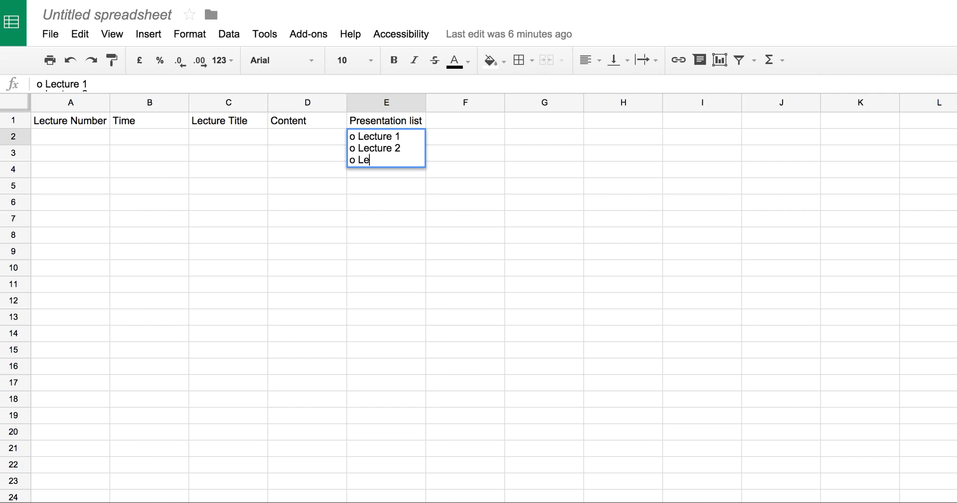
pyautogui.press('Backspace')
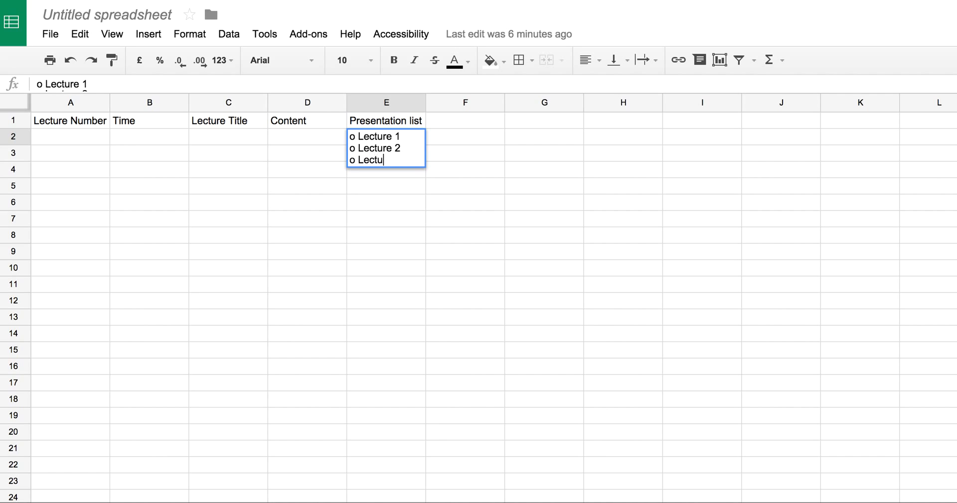
pyautogui.write('re 3')
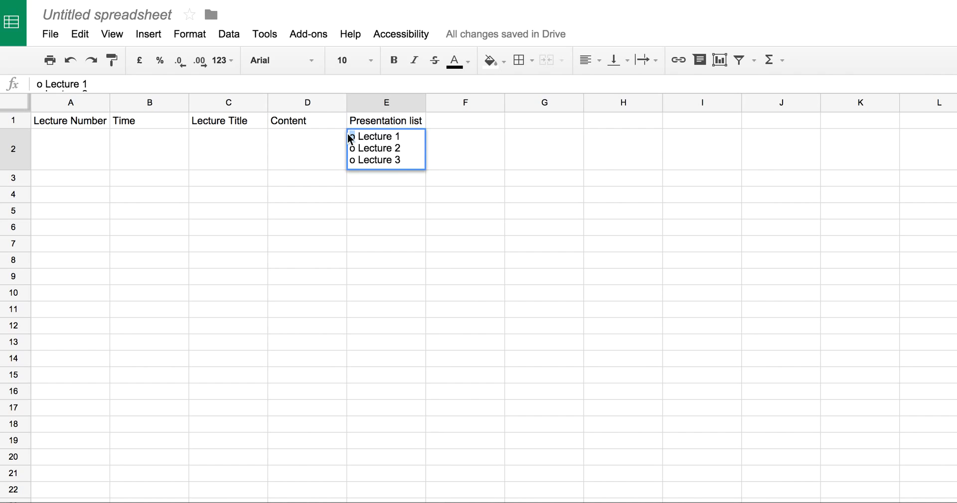
# Color the 'o' bullet markers in E2 red, leaving the Lecture text black.
pyautogui.click(454, 60)
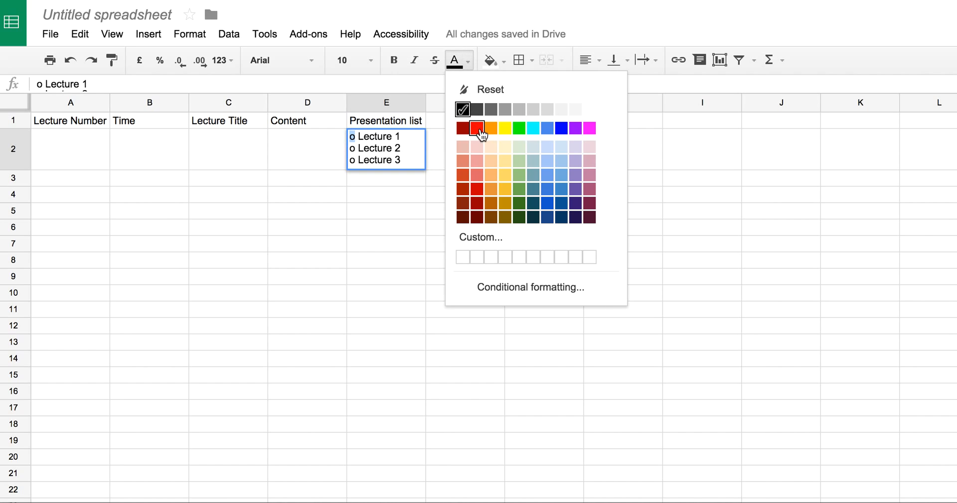
pyautogui.click(478, 128)
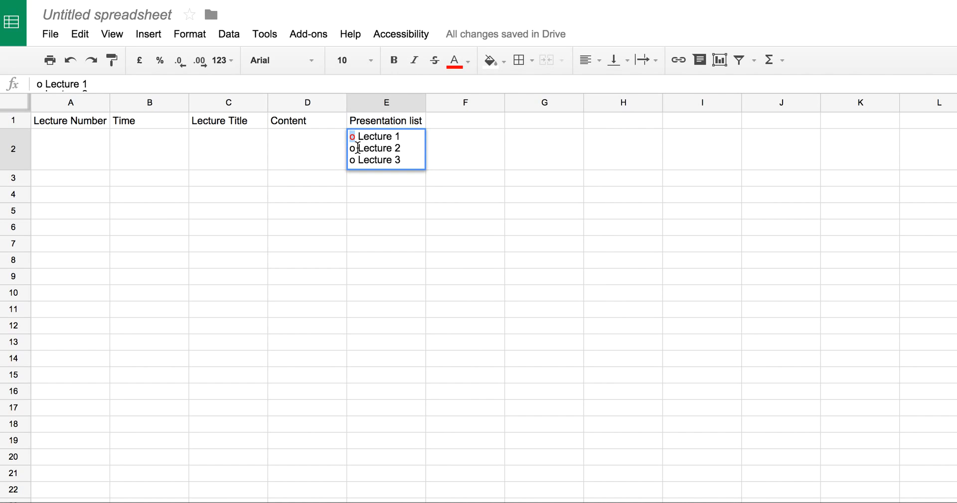
pyautogui.click(454, 60)
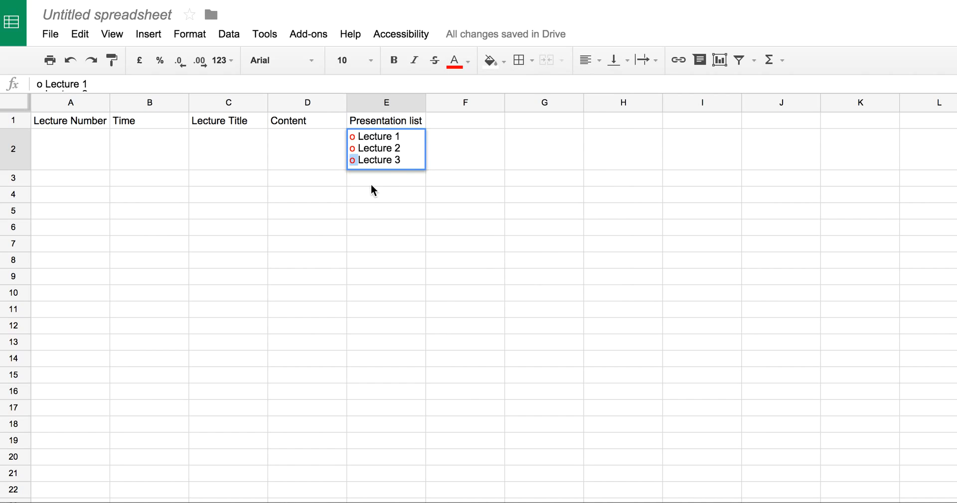
pyautogui.click(386, 226)
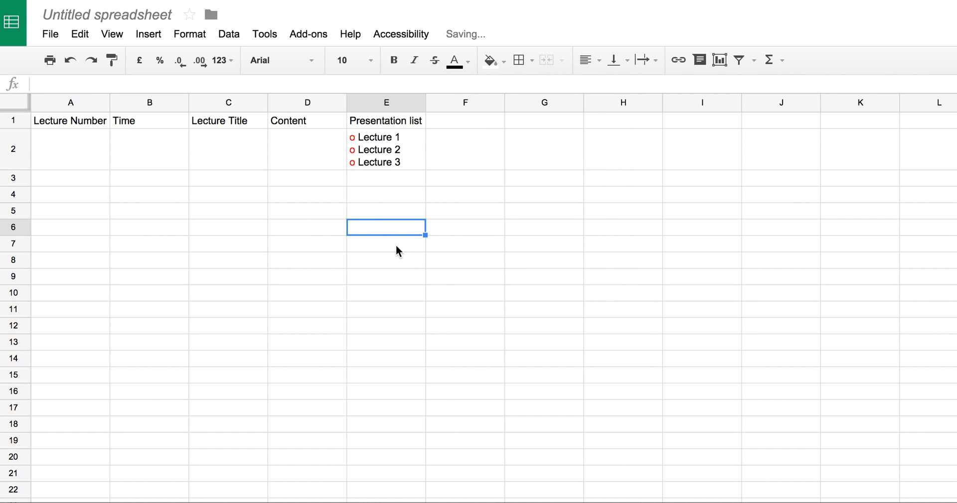
pyautogui.moveTo(425, 207)
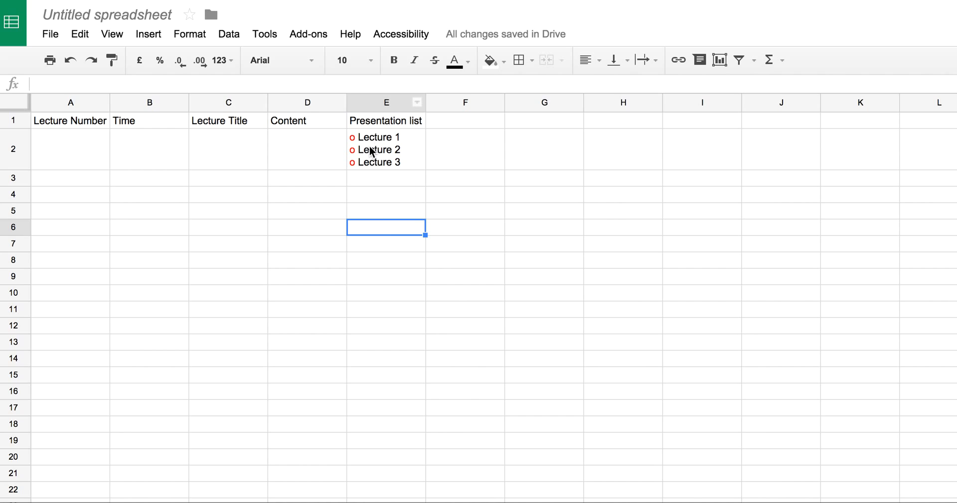
pyautogui.moveTo(378, 152)
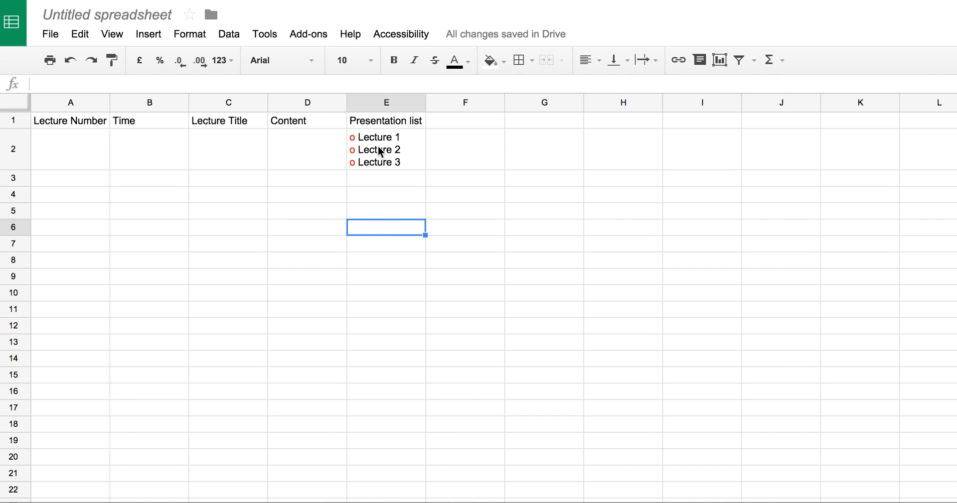
pyautogui.moveTo(369, 166)
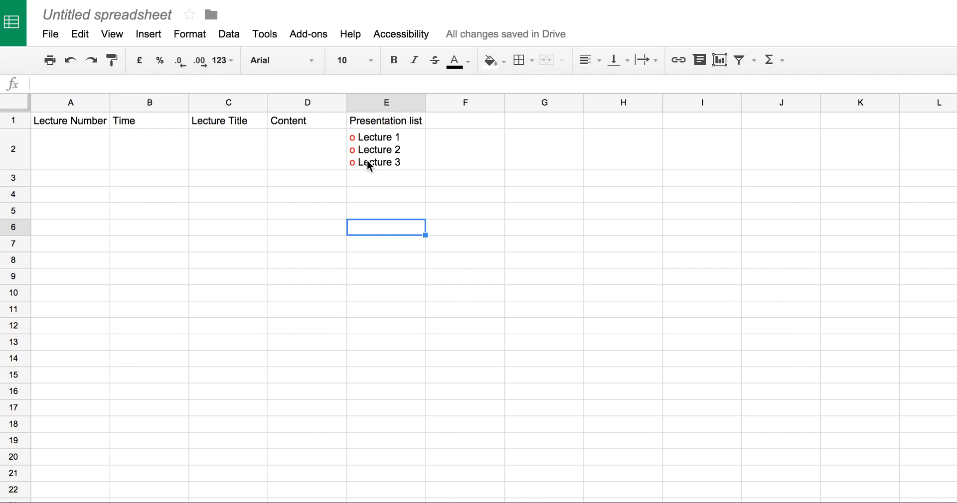
pyautogui.moveTo(256, 193)
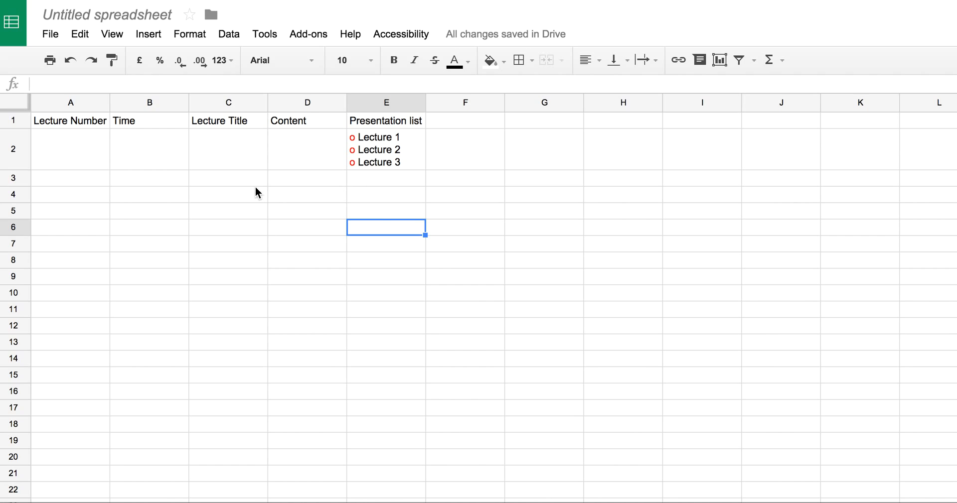
pyautogui.moveTo(69, 153)
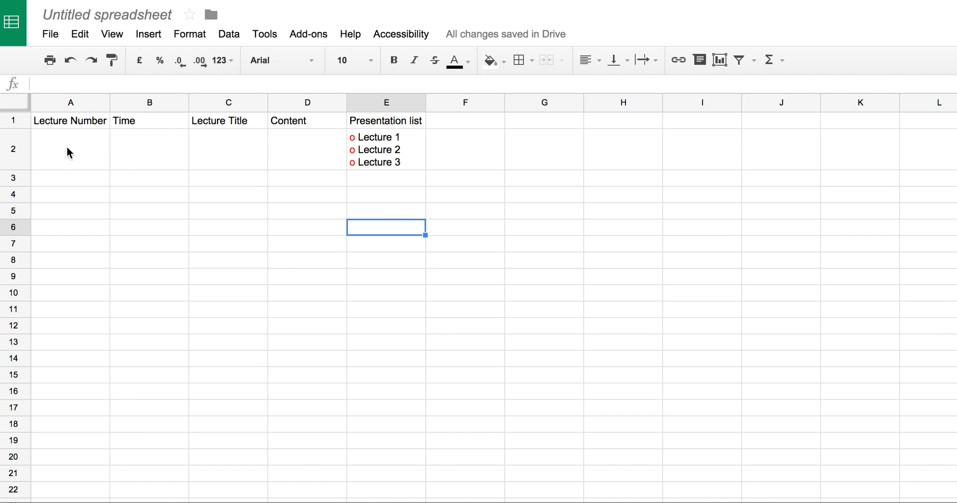
pyautogui.click(70, 150)
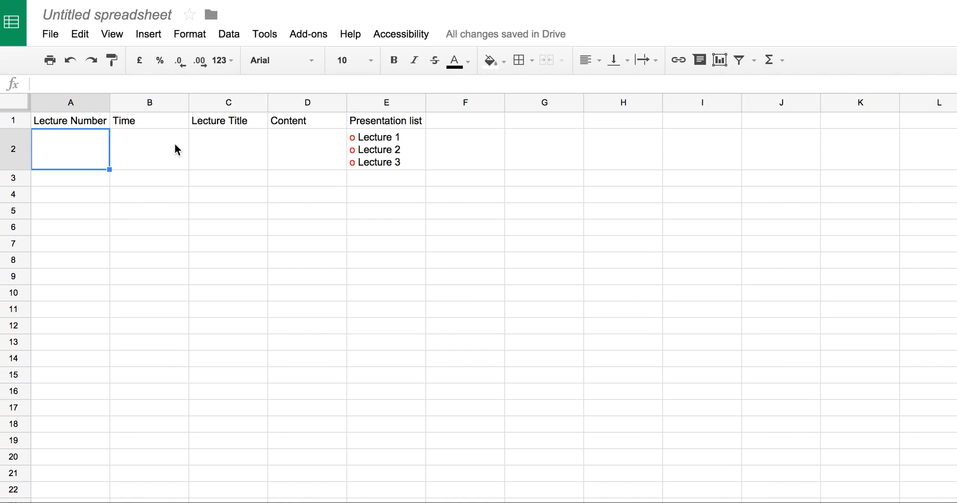
pyautogui.moveTo(229, 147)
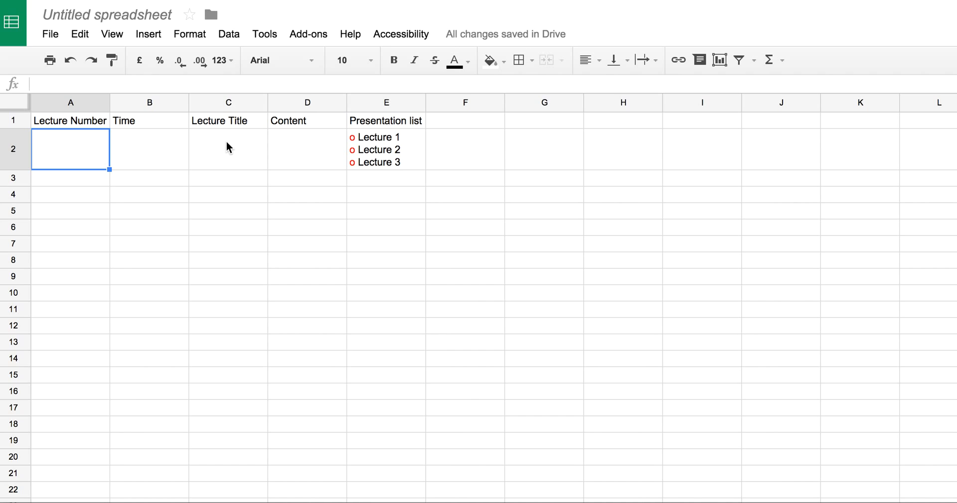
pyautogui.moveTo(308, 153)
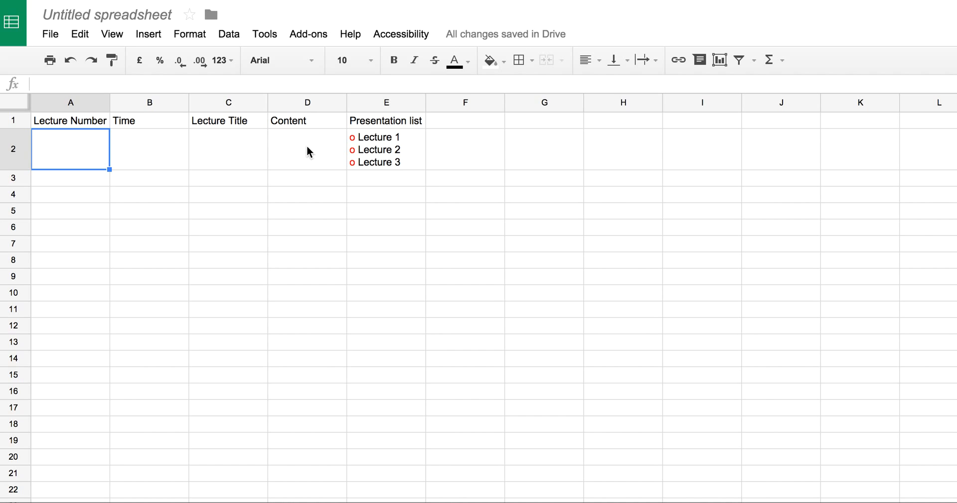
pyautogui.moveTo(295, 152)
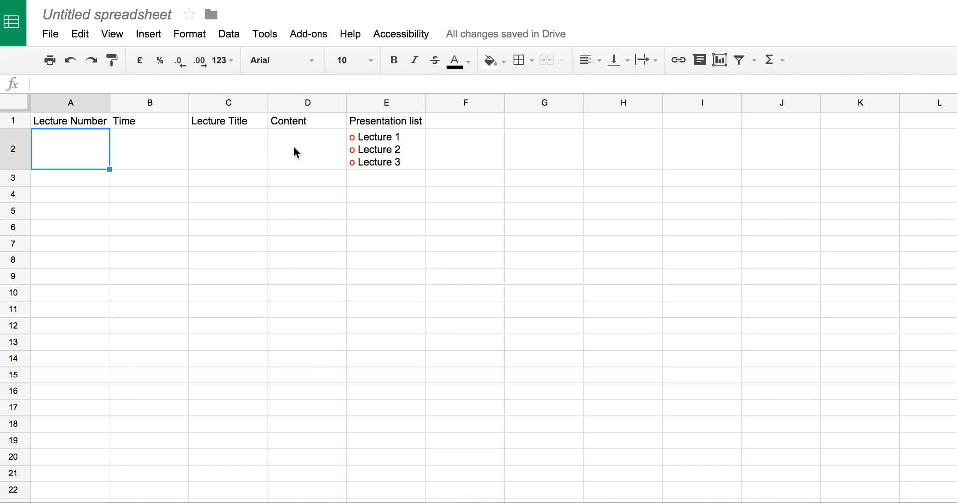
pyautogui.moveTo(206, 160)
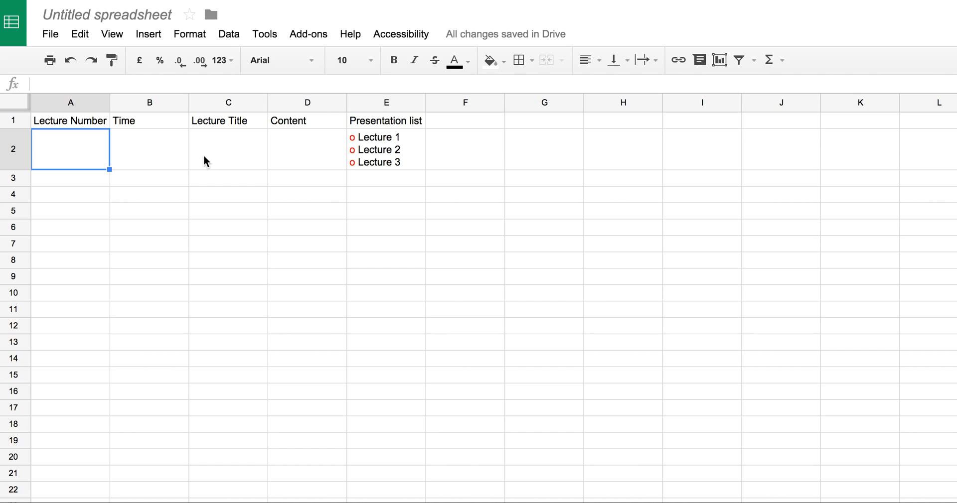
pyautogui.moveTo(373, 270)
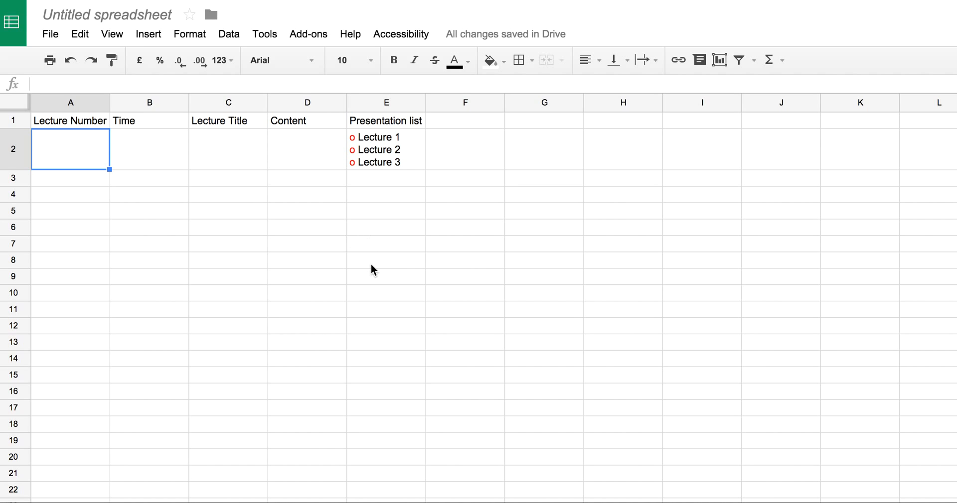